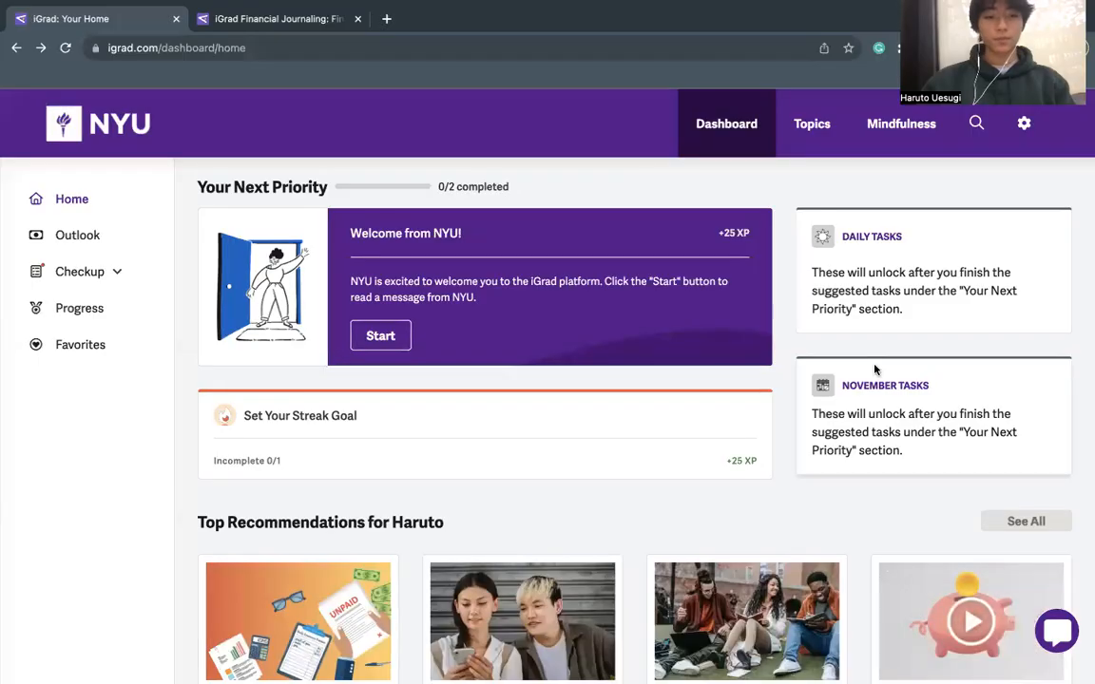
# - Browse the Money Mindfulness page's resources and launch the Your Money Personality assessment
pyautogui.scroll(-3)
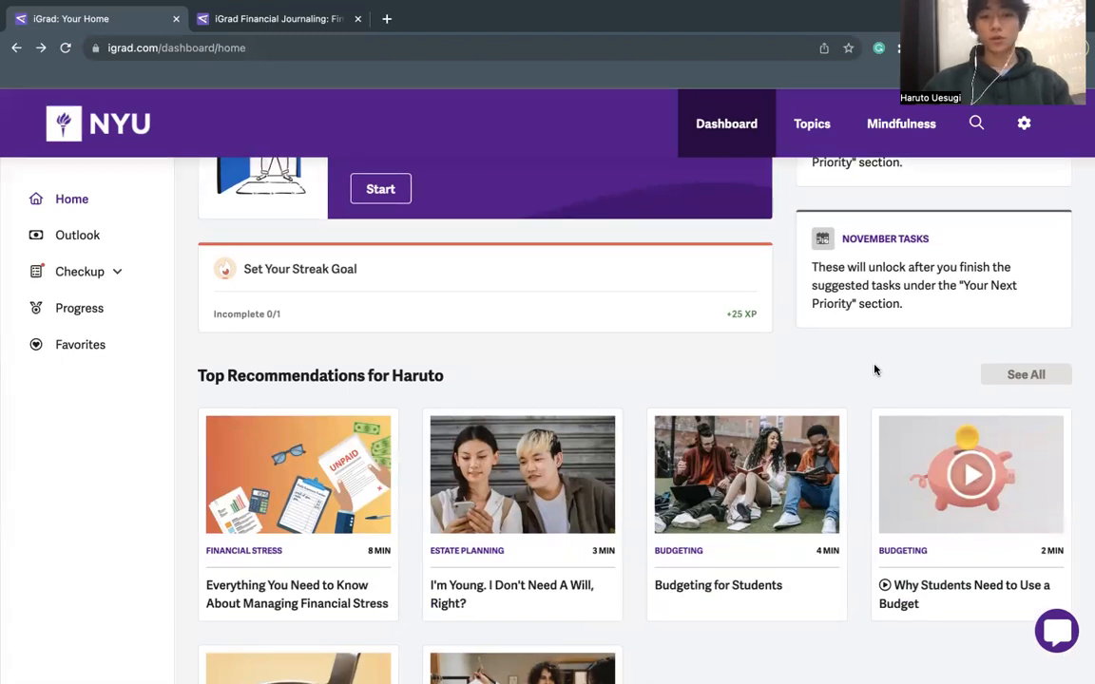
pyautogui.scroll(-3)
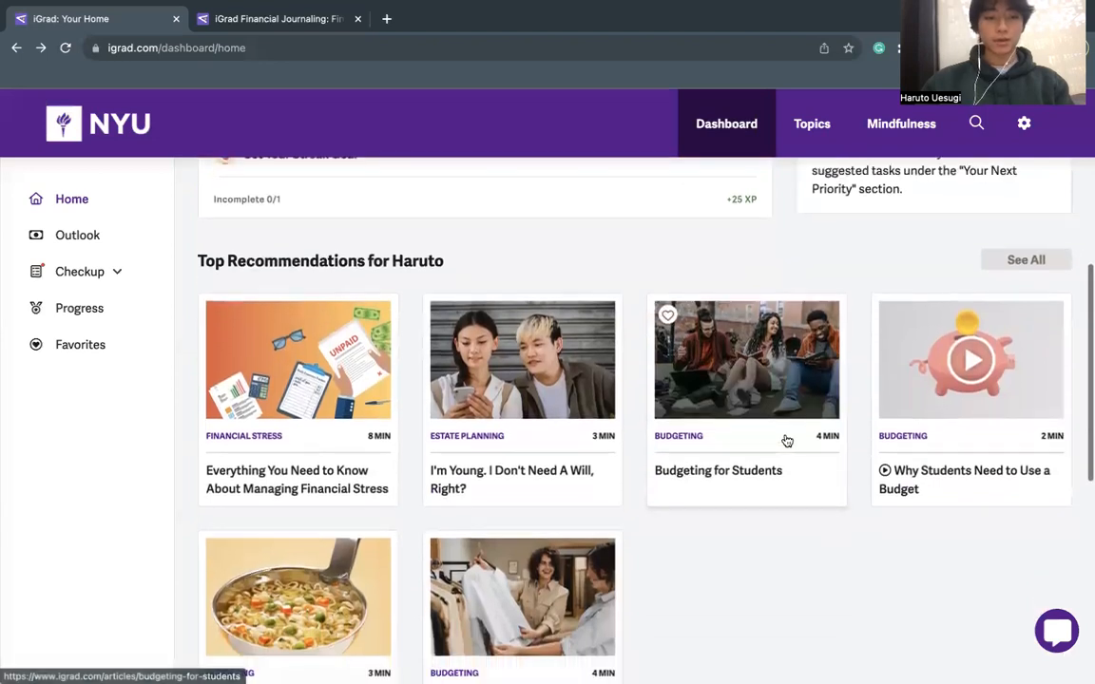
pyautogui.click(899, 123)
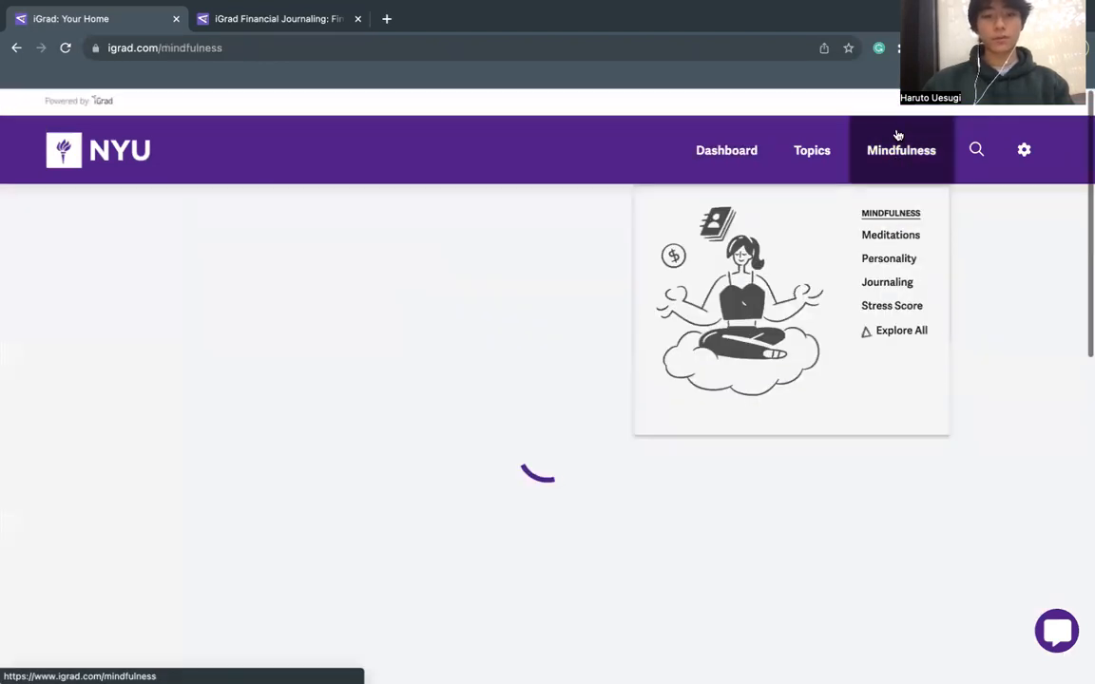
pyautogui.click(901, 150)
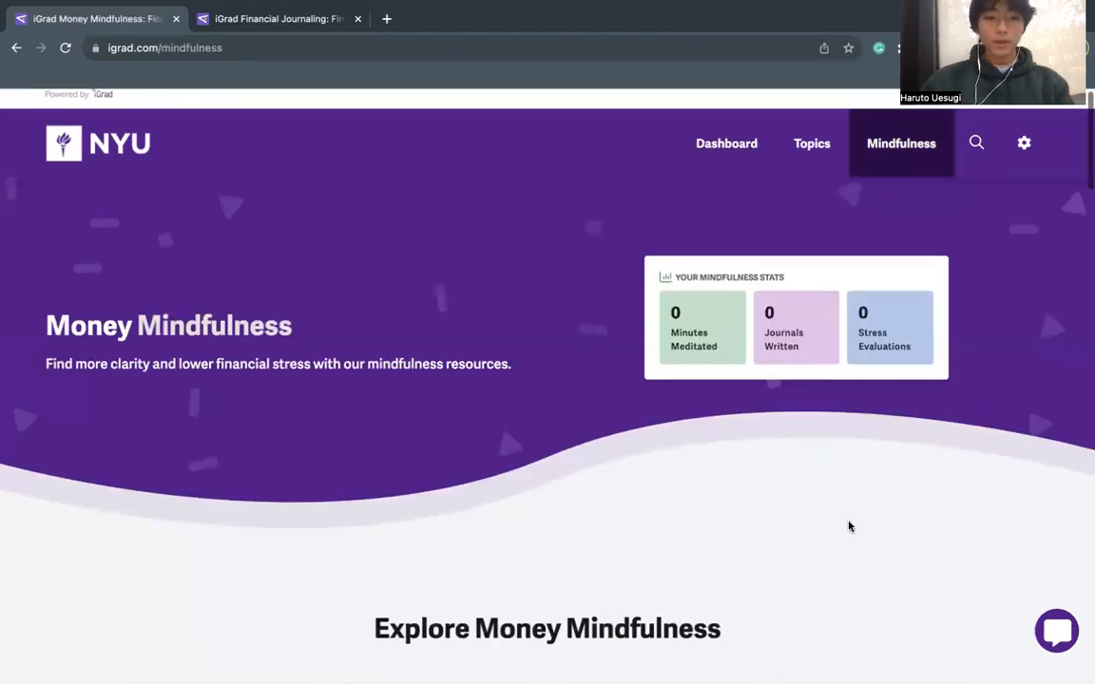
pyautogui.scroll(-3)
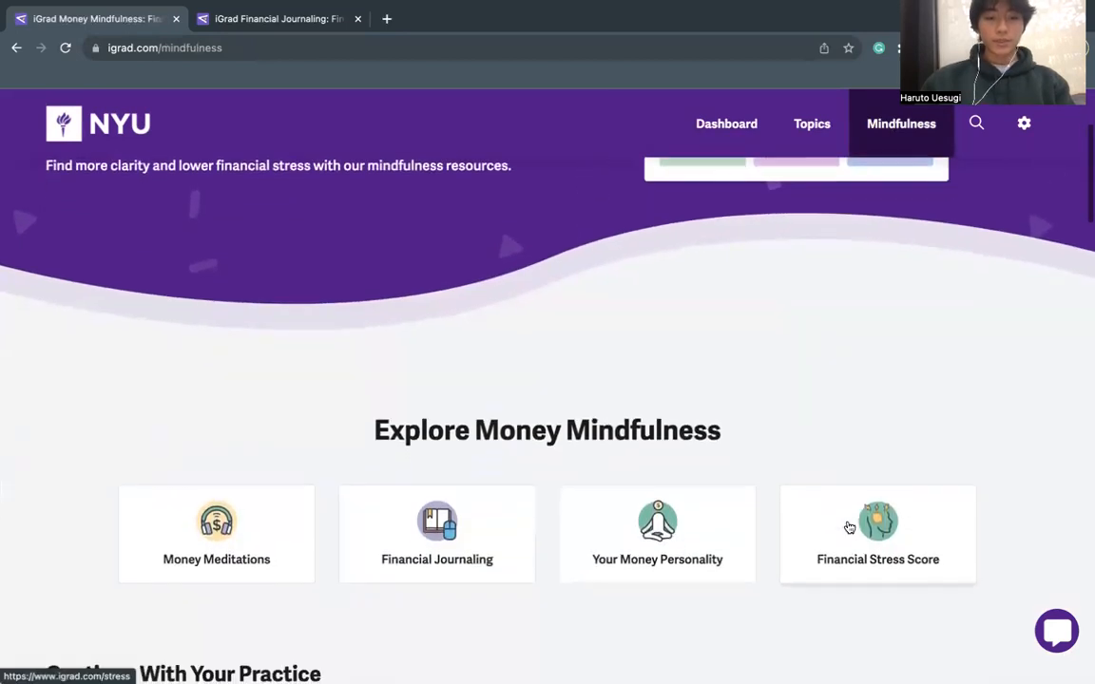
pyautogui.scroll(-3)
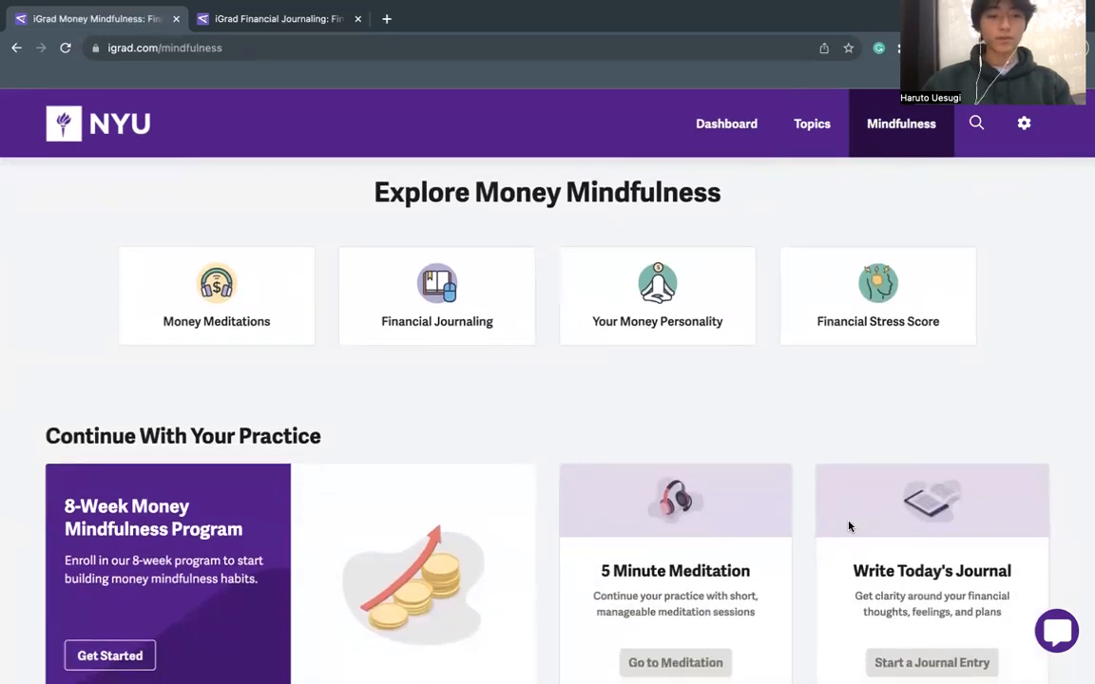
pyautogui.moveTo(821, 517)
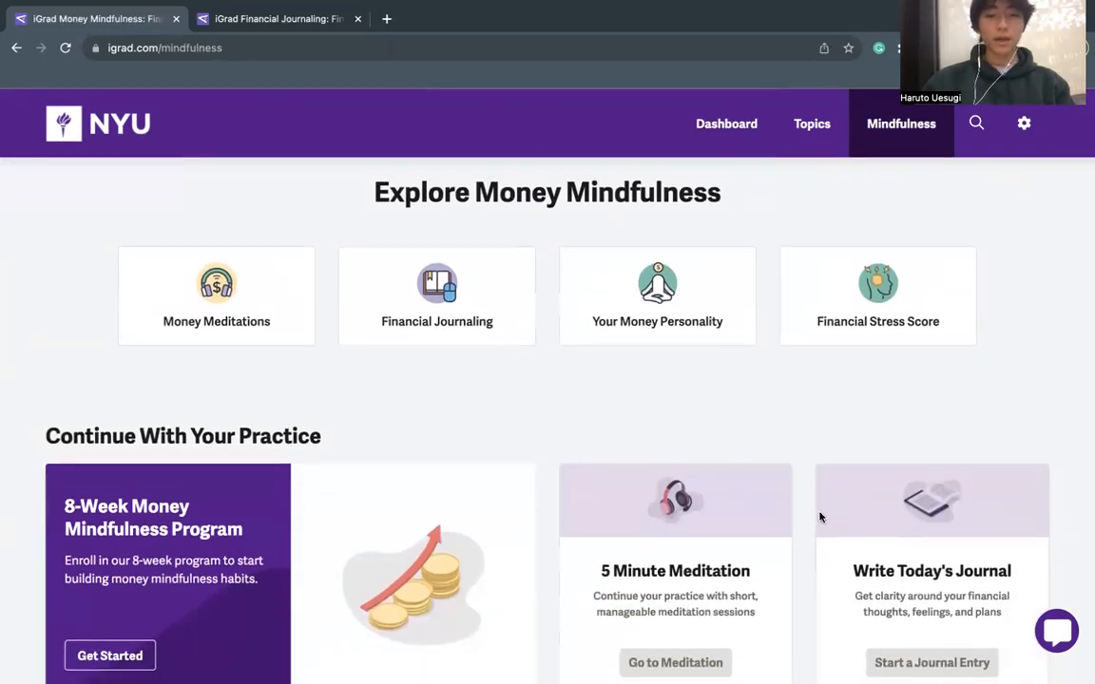
pyautogui.moveTo(396, 392)
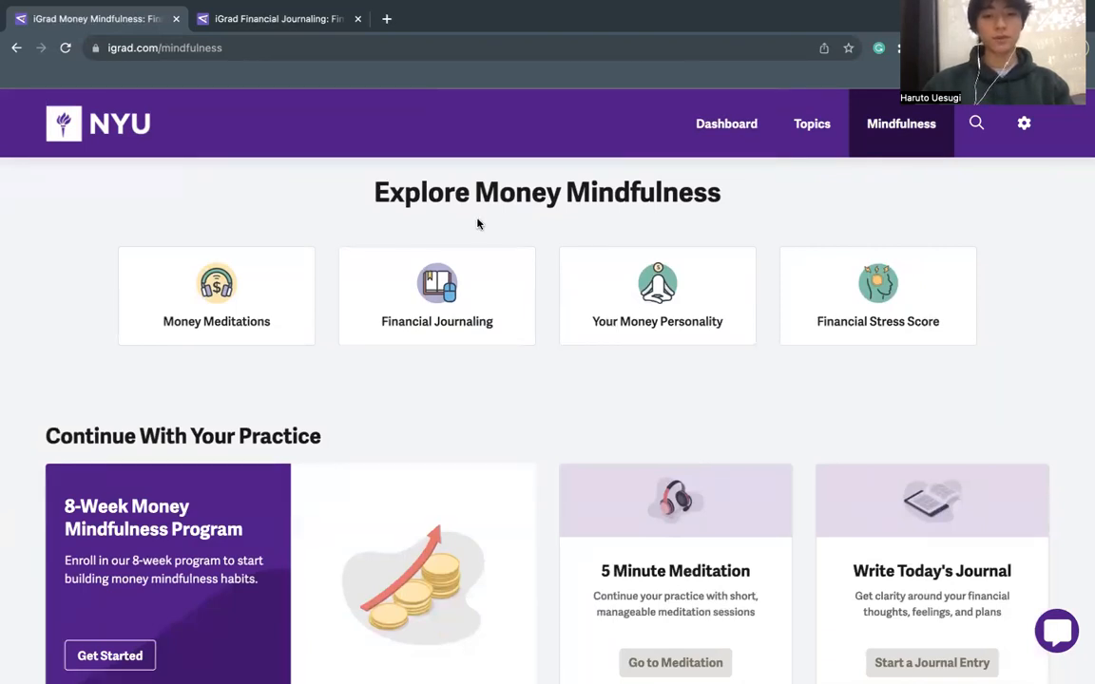
pyautogui.moveTo(639, 306)
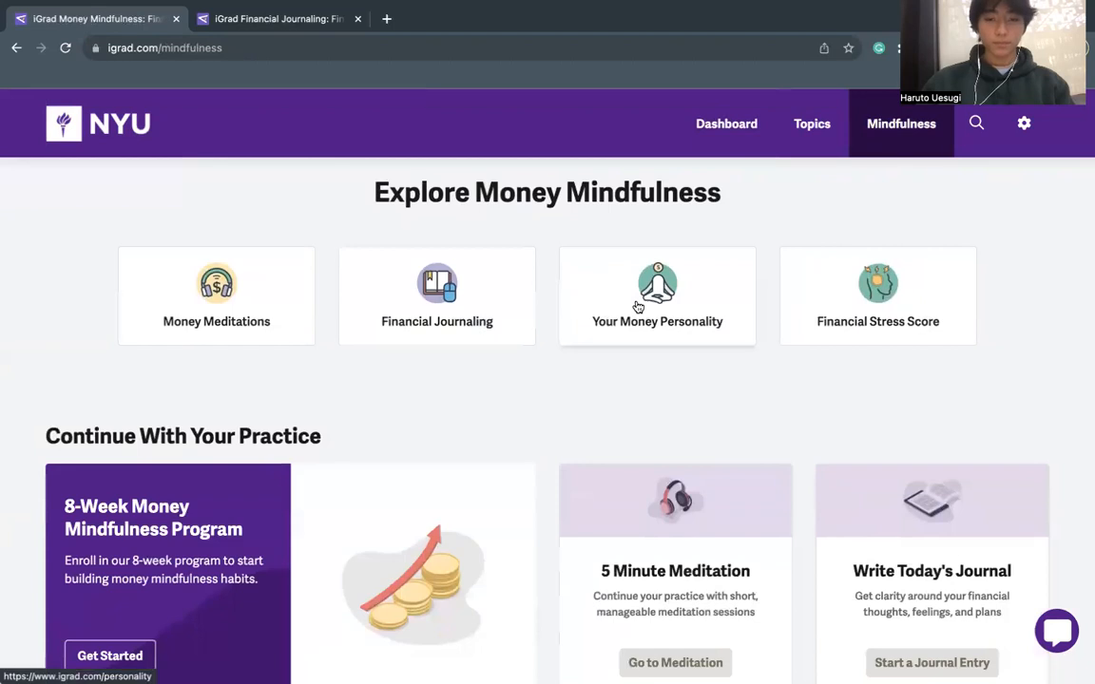
pyautogui.click(658, 297)
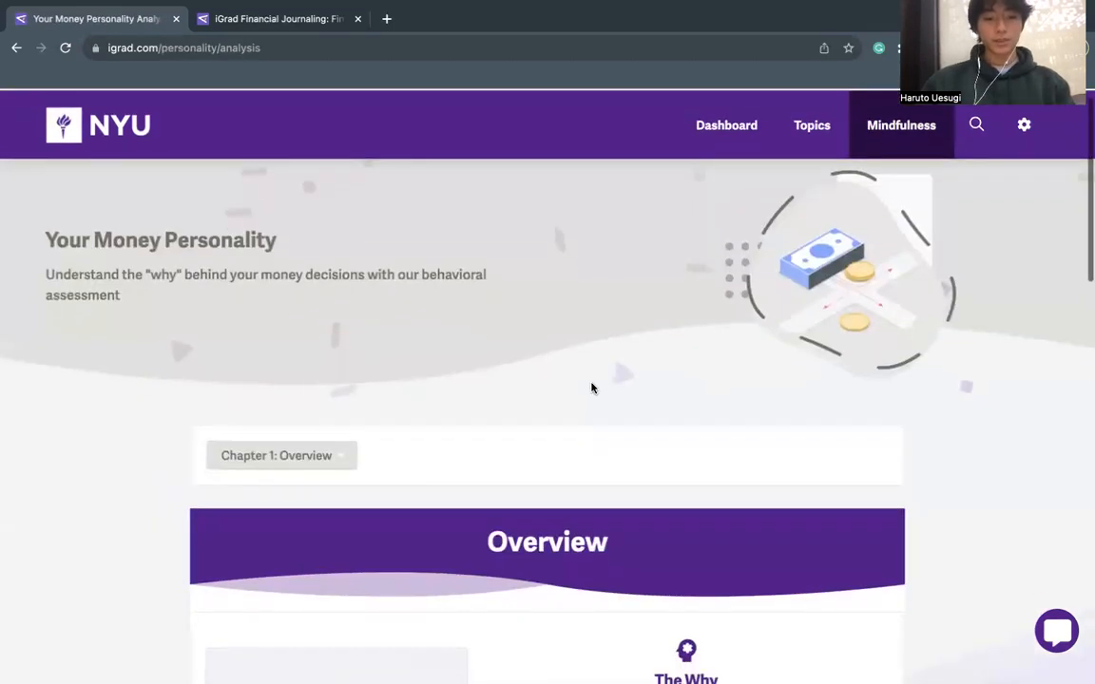
# - Reveal the seven assessment chapters, Overview through Recommendations, then stay on Chapter 1 'The Why'
pyautogui.scroll(-3)
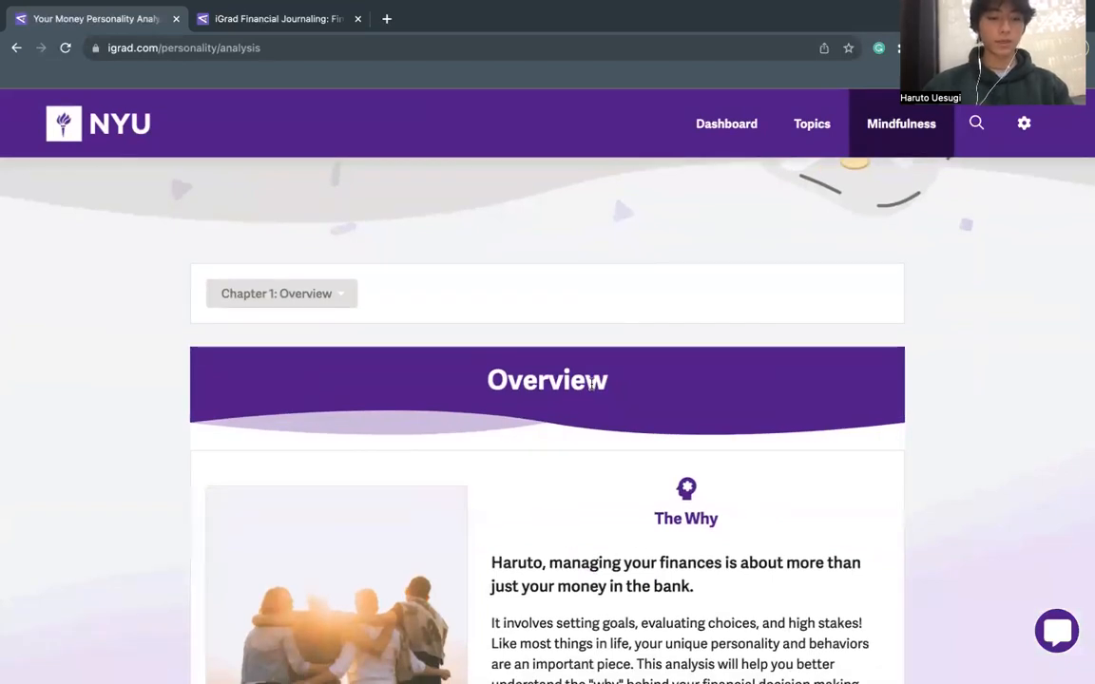
pyautogui.click(281, 293)
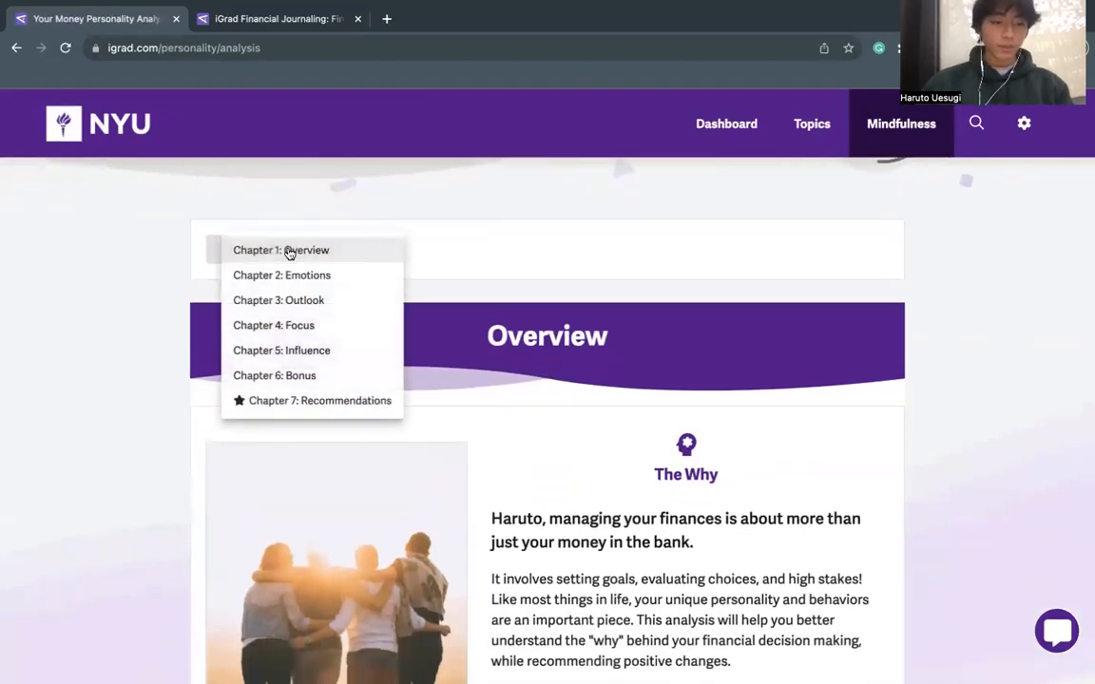
pyautogui.moveTo(304, 300)
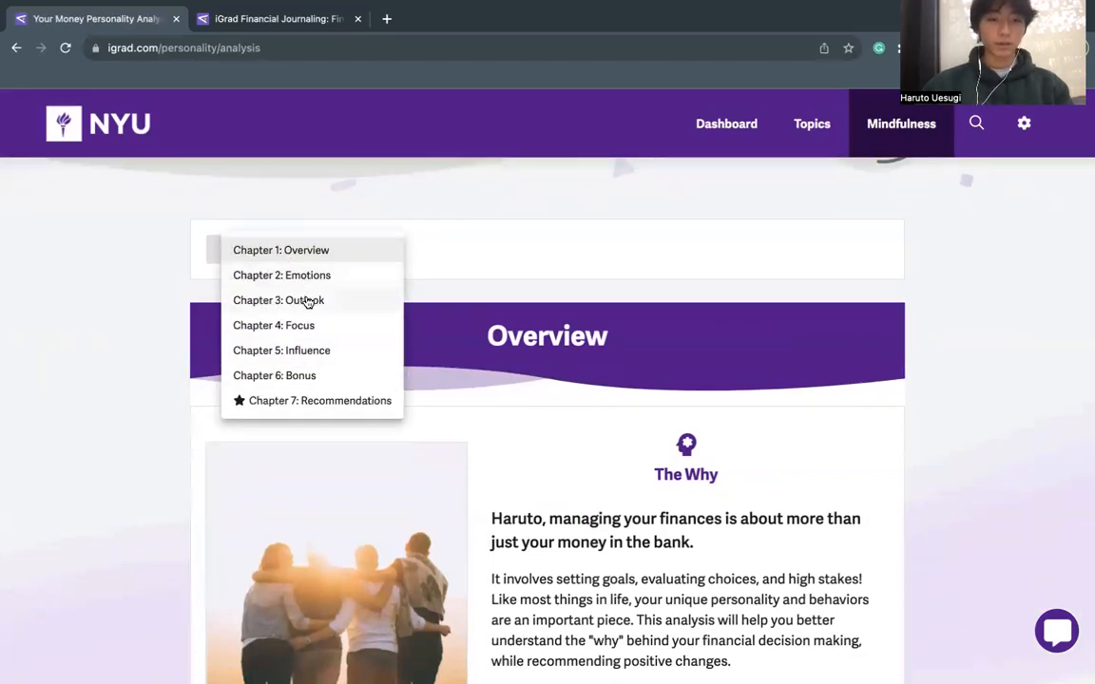
pyautogui.moveTo(308, 392)
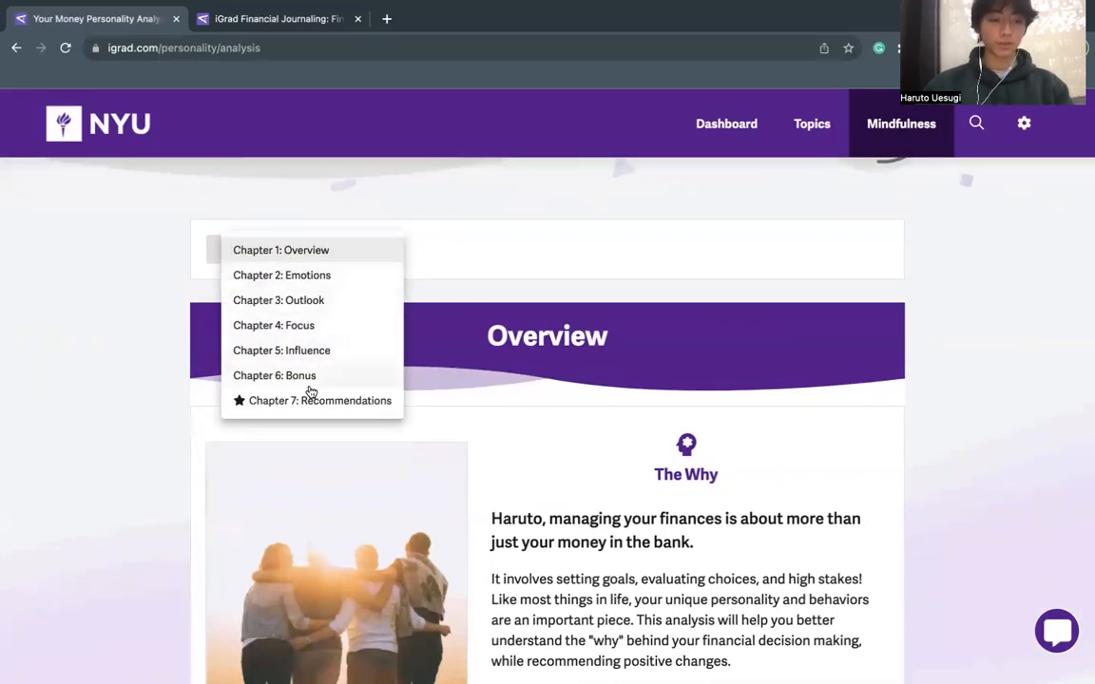
pyautogui.click(276, 249)
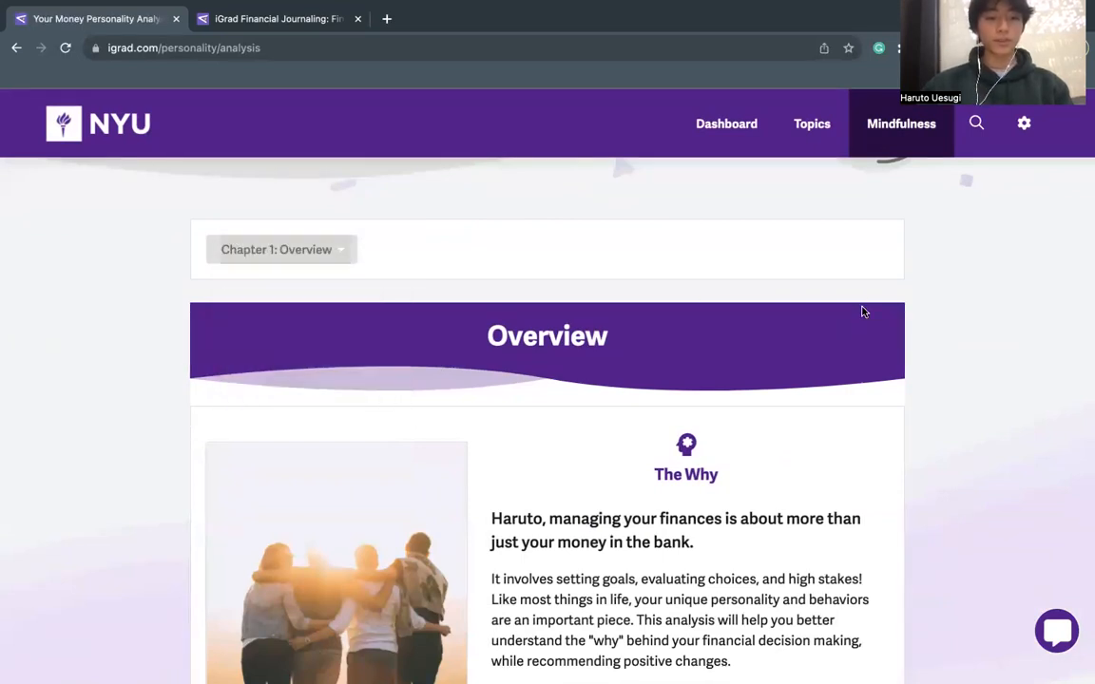
pyautogui.scroll(-3)
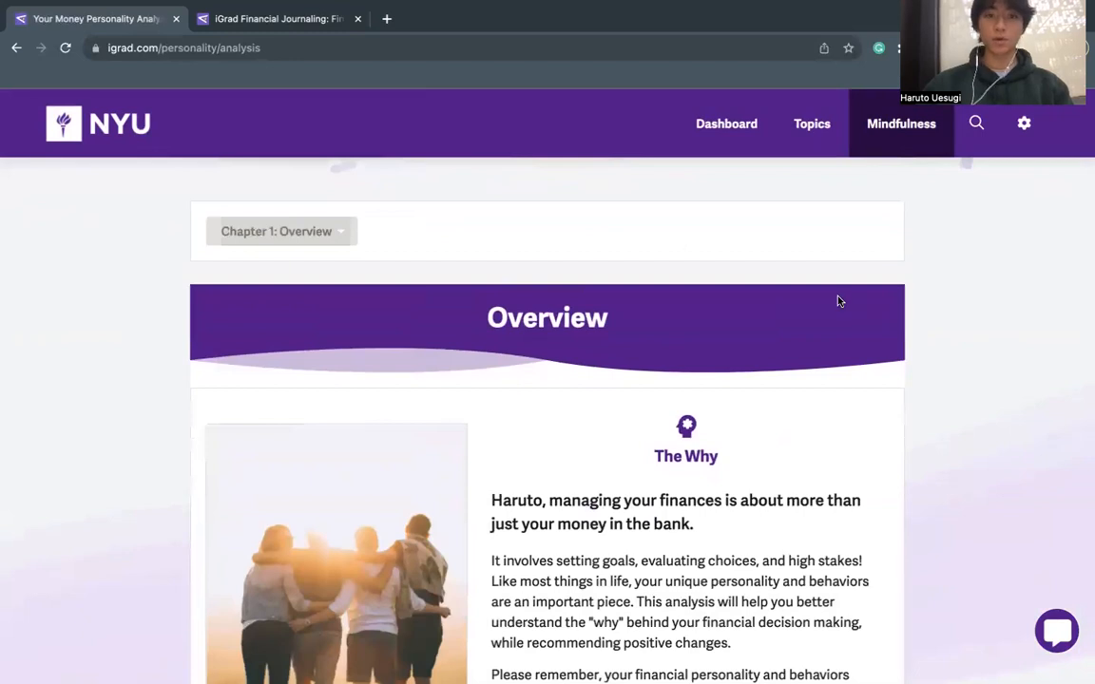
# - Show the new journal entry's categories such as Financial Stress and Gratitude
pyautogui.click(276, 19)
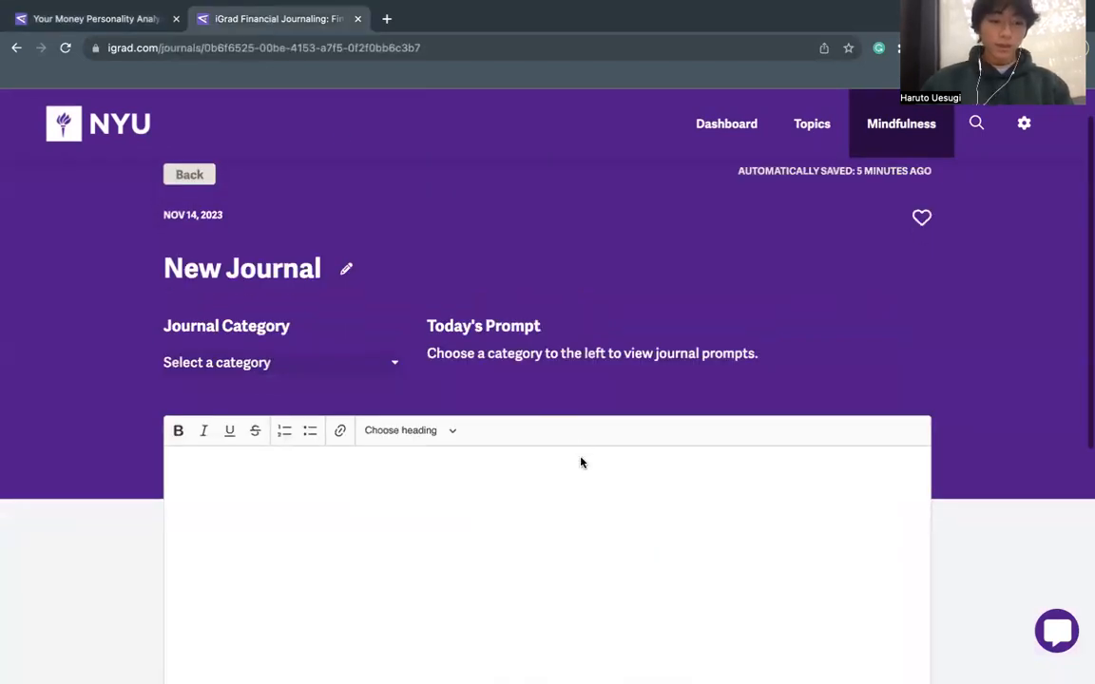
pyautogui.scroll(-3)
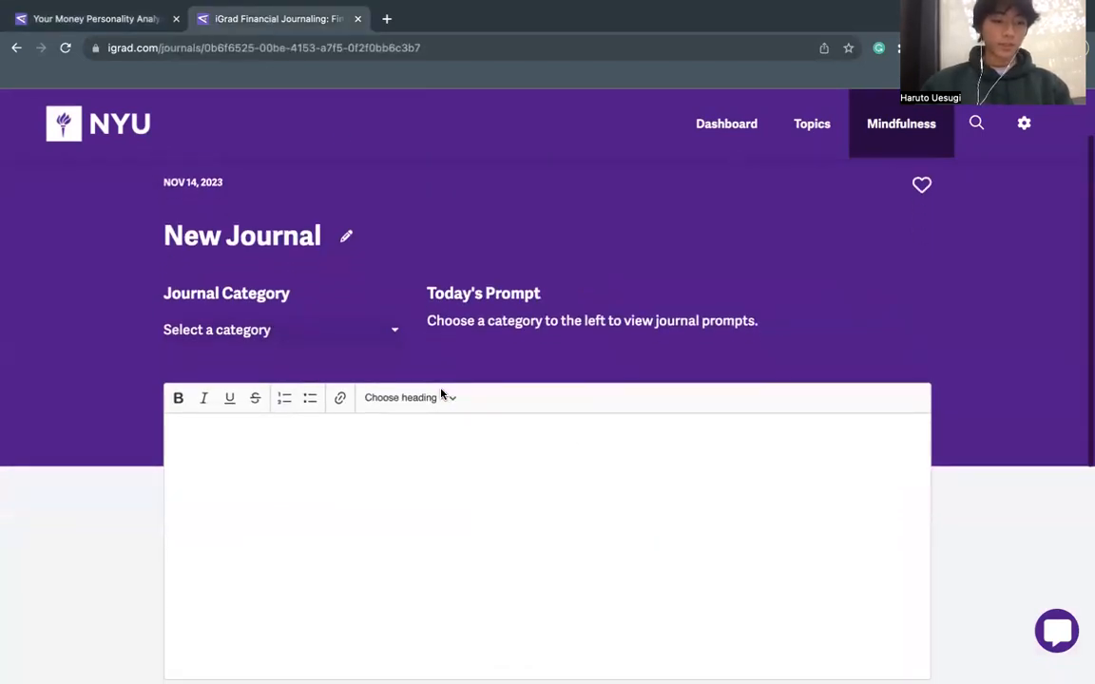
pyautogui.click(281, 331)
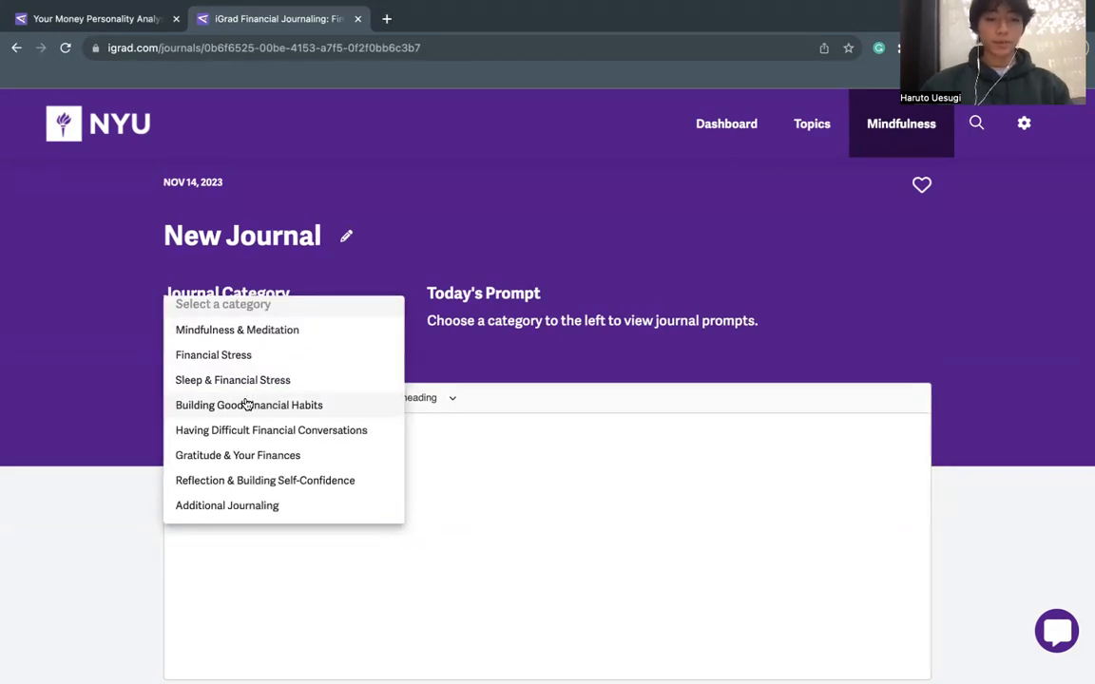
pyautogui.moveTo(479, 407)
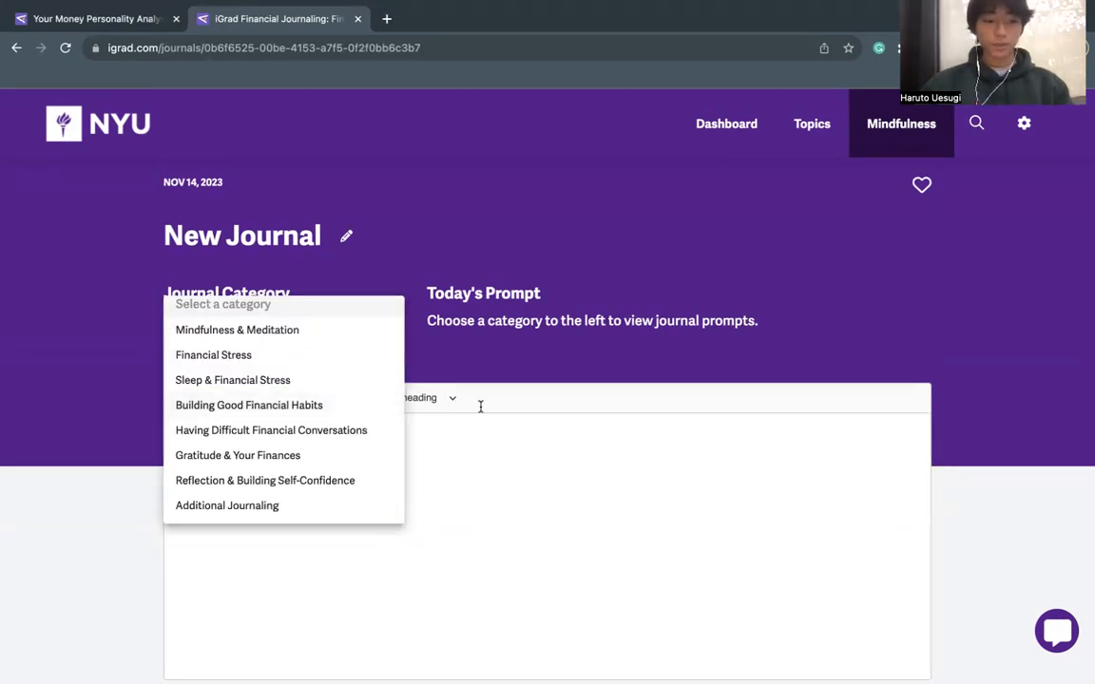